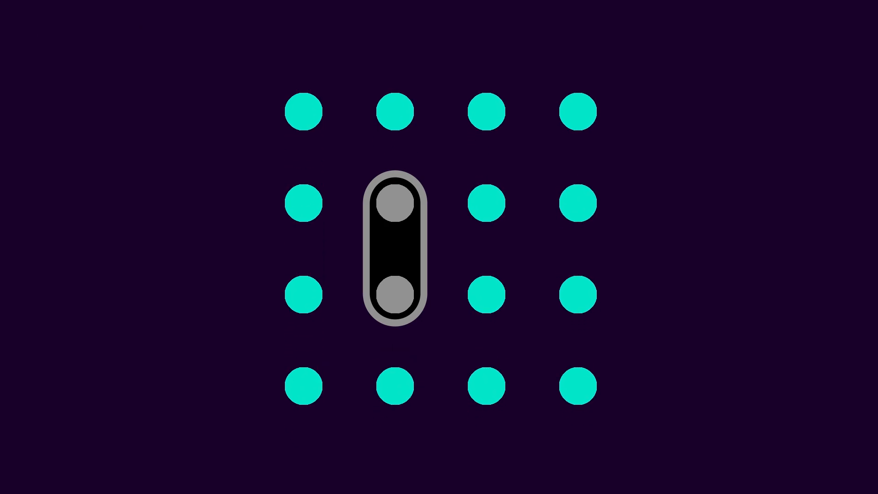
left_click(394, 248)
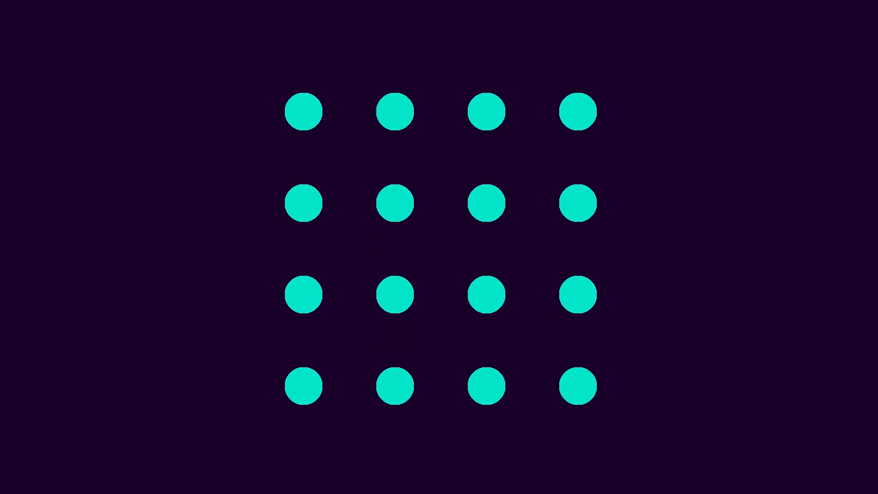